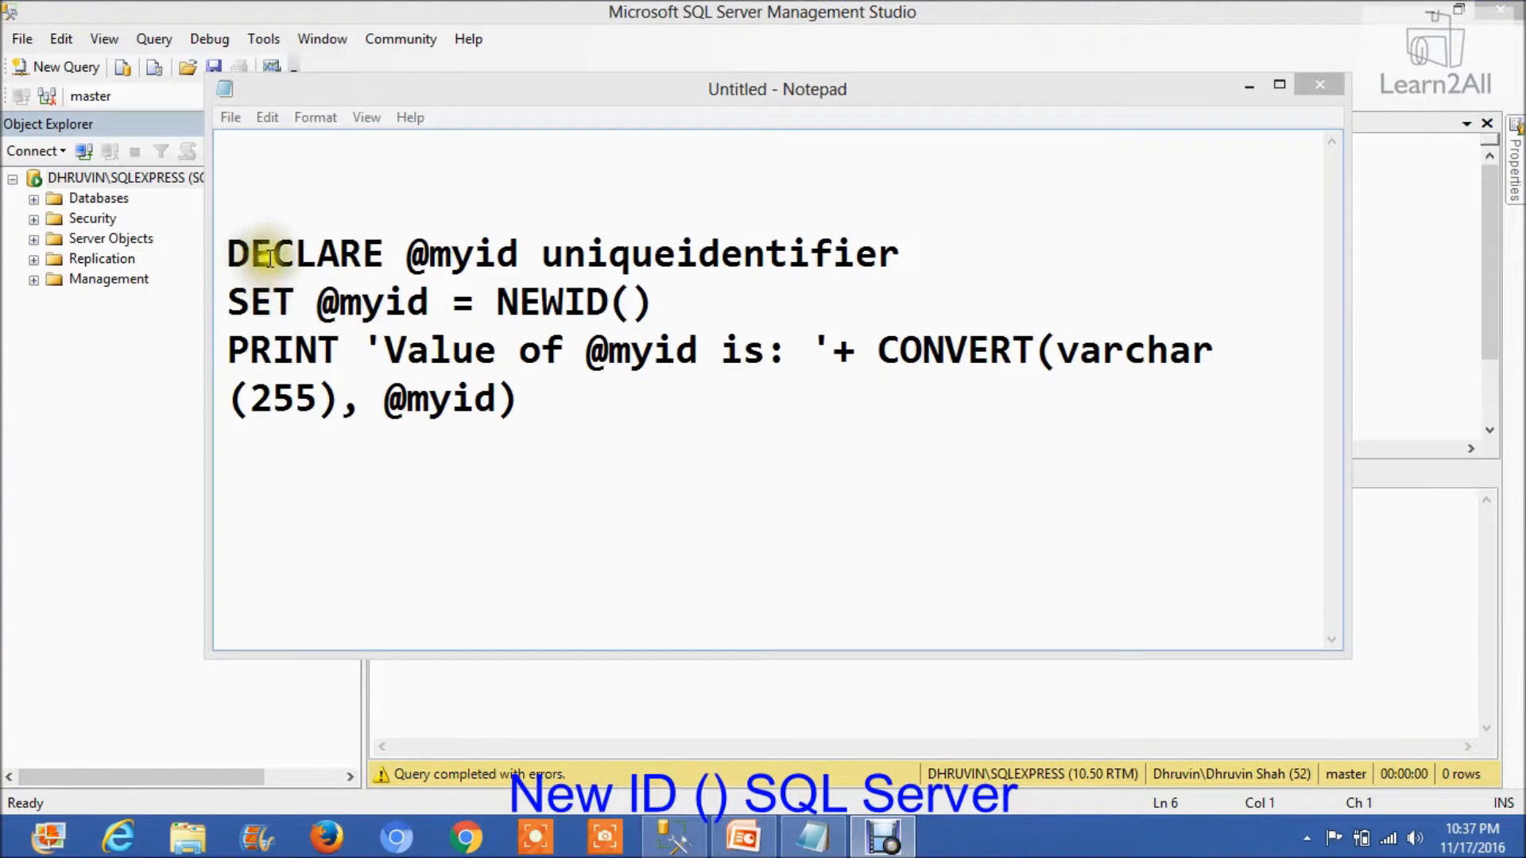
{"action": "double_click", "coordinate": [304, 253]}
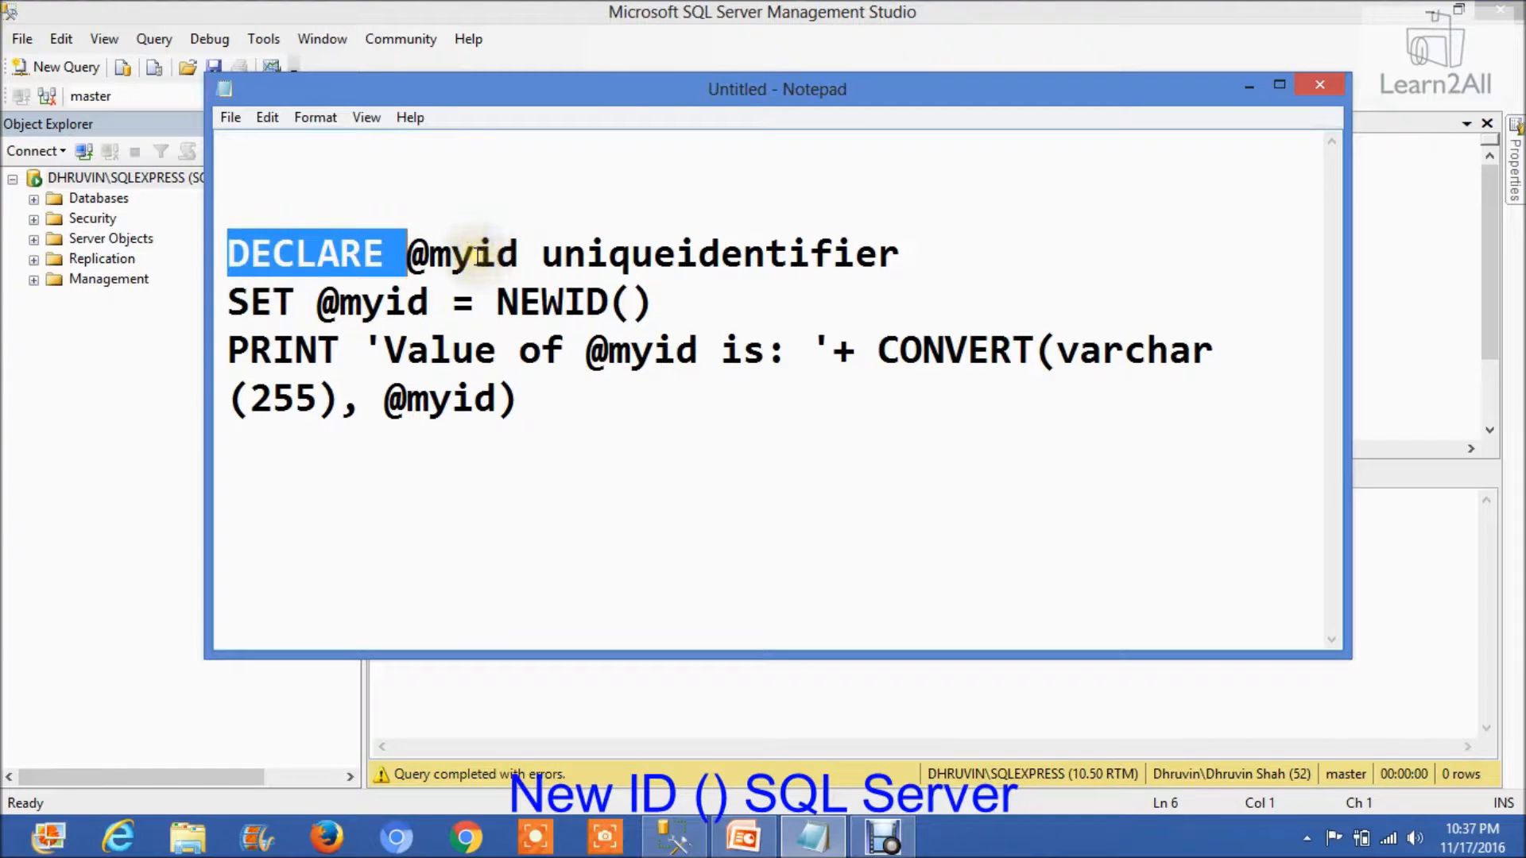
{"action": "left_click", "coordinate": [681, 252]}
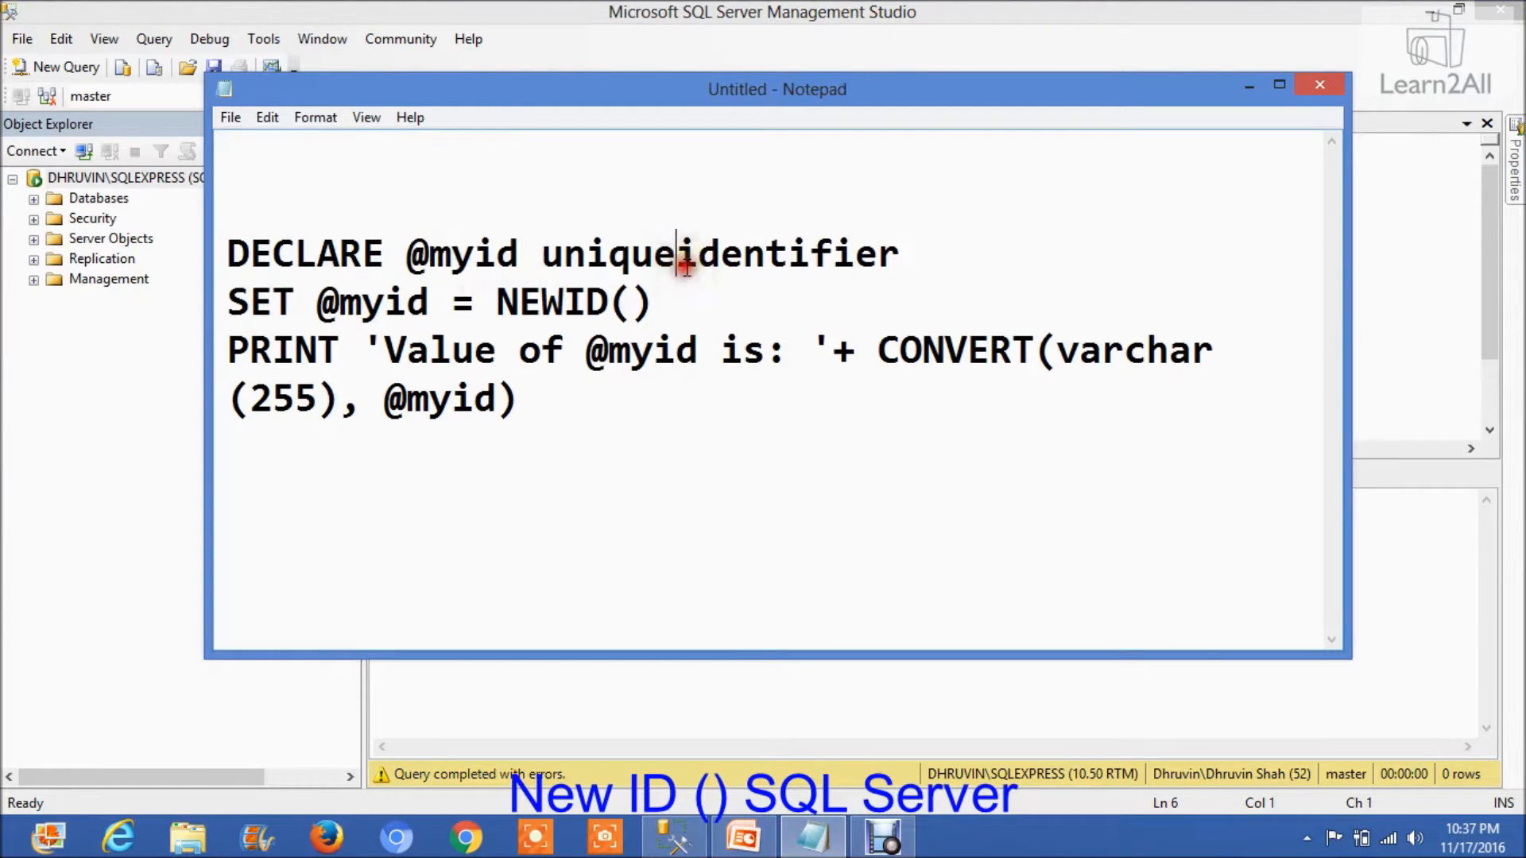
{"action": "double_click", "coordinate": [718, 253]}
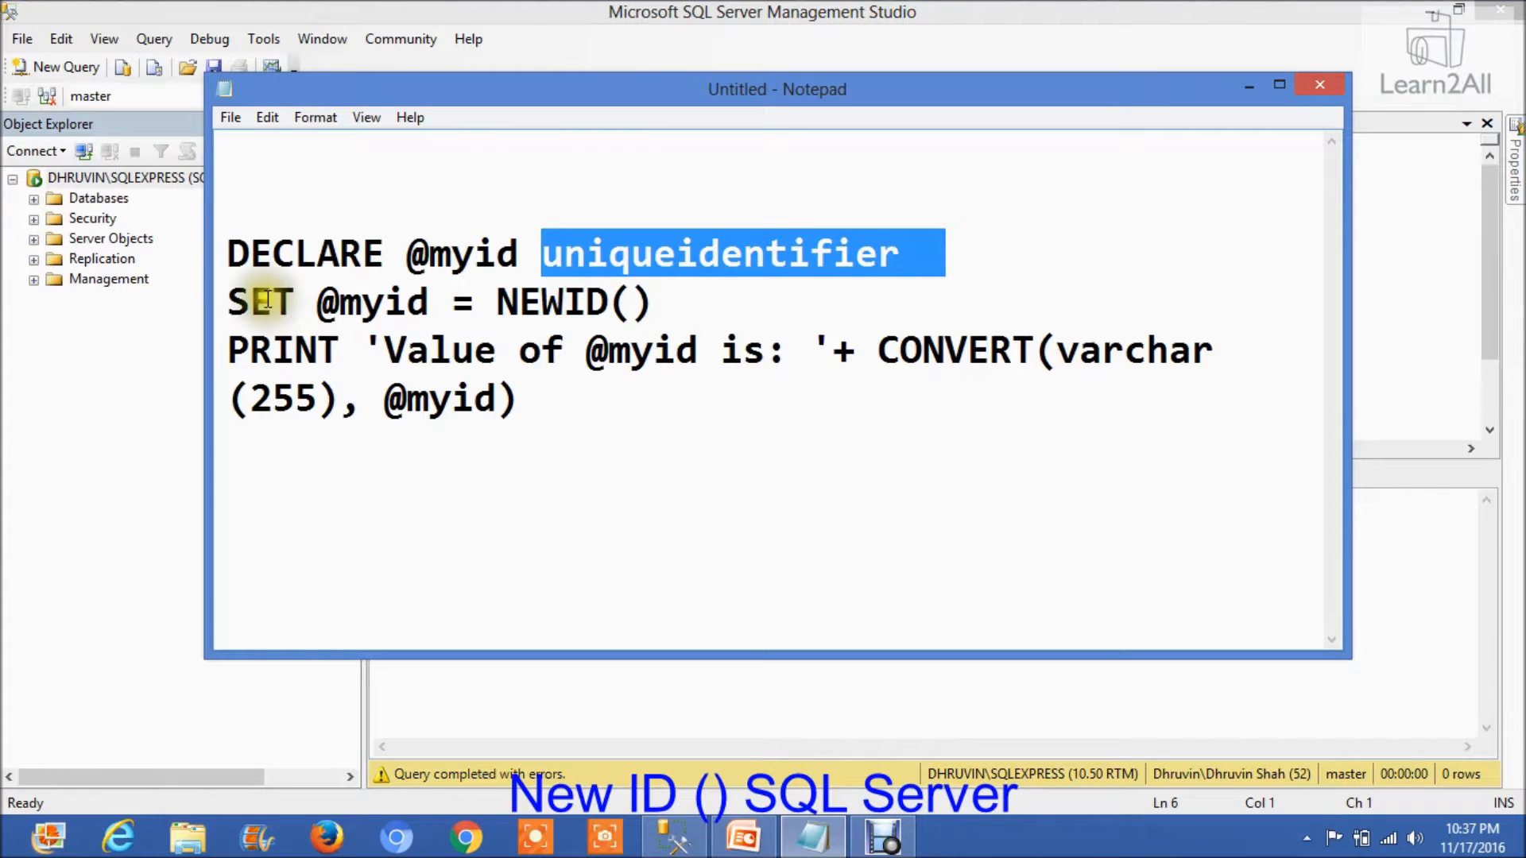
{"action": "left_click", "coordinate": [230, 302]}
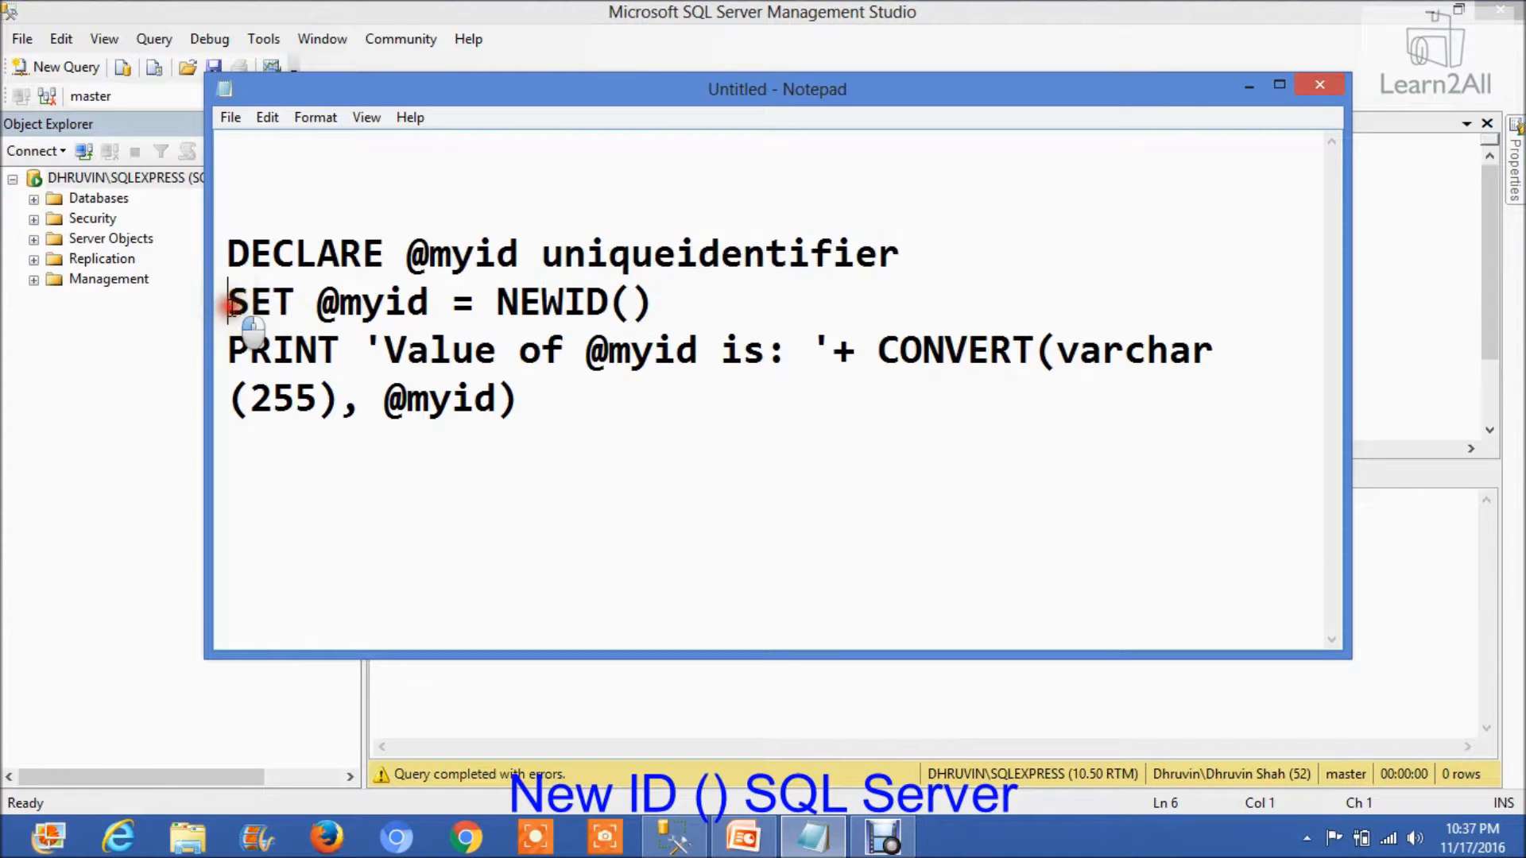
{"action": "left_click_drag", "start_coordinate": [226, 302], "coordinate": [428, 302]}
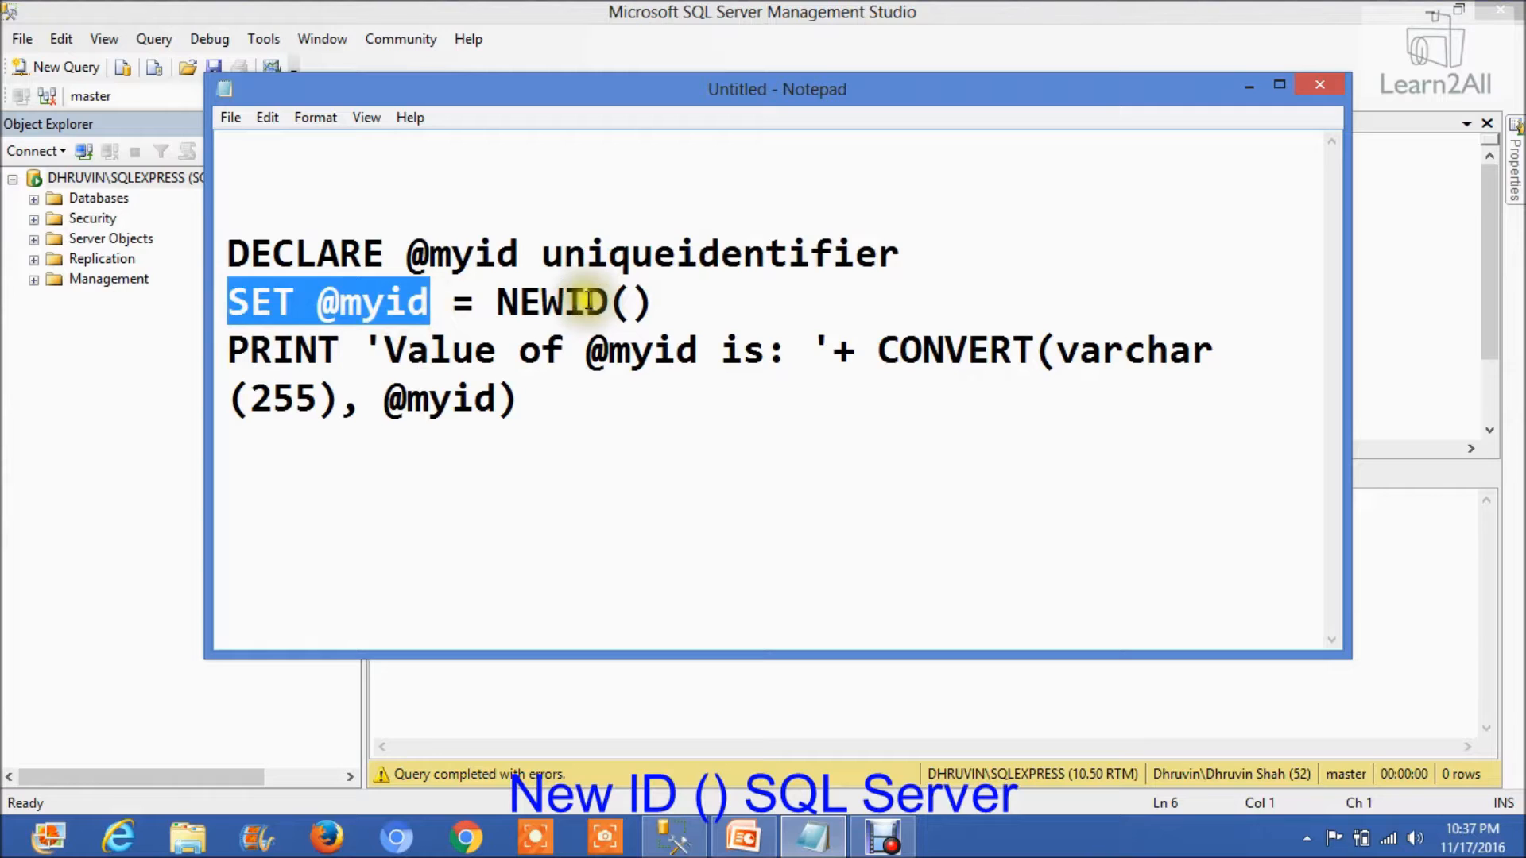
{"action": "left_click", "coordinate": [545, 302]}
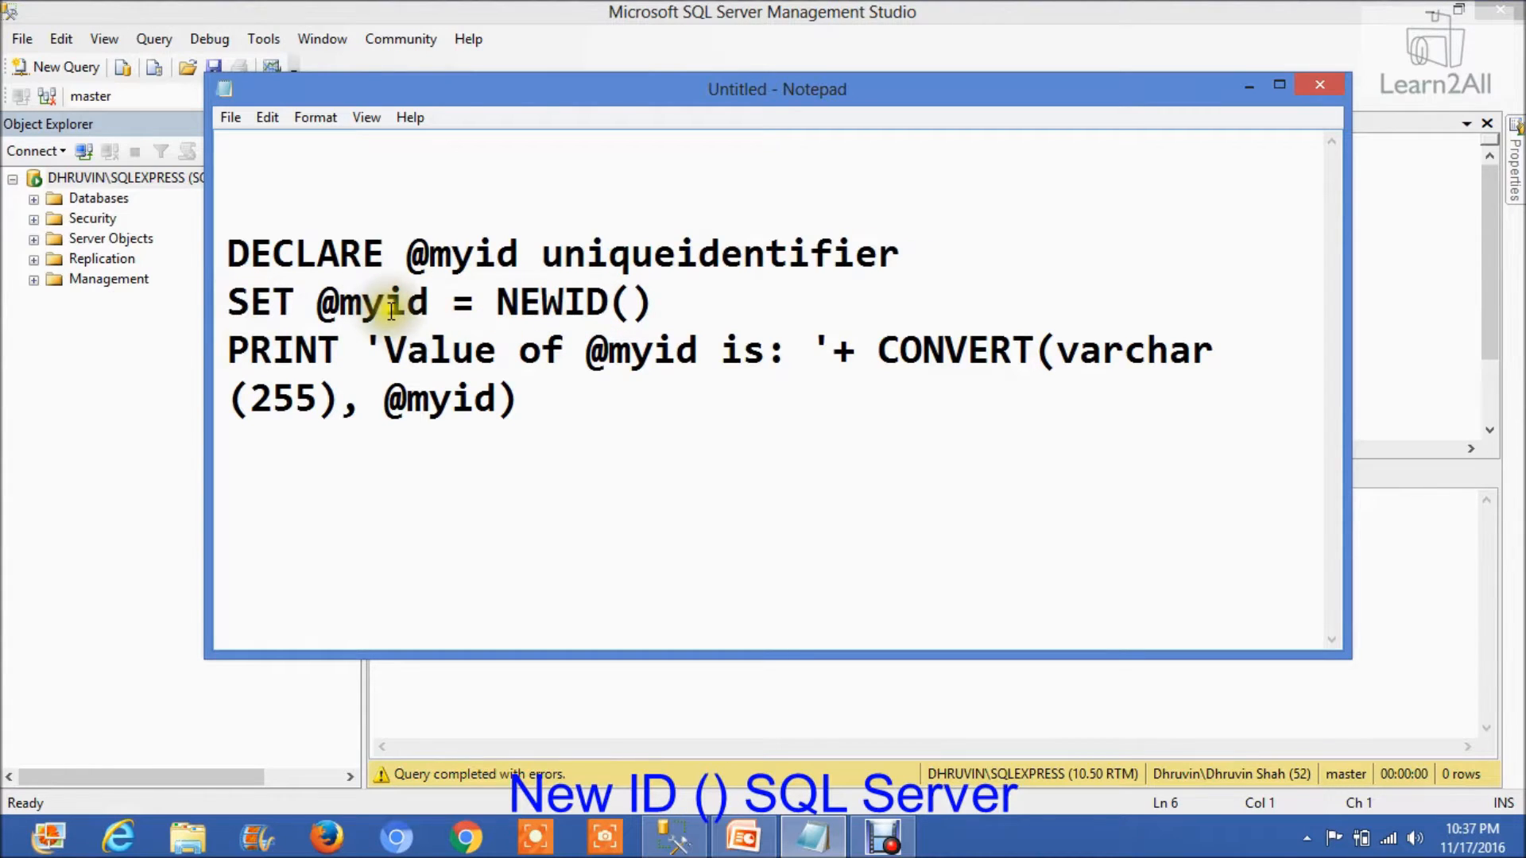
{"action": "double_click", "coordinate": [372, 302]}
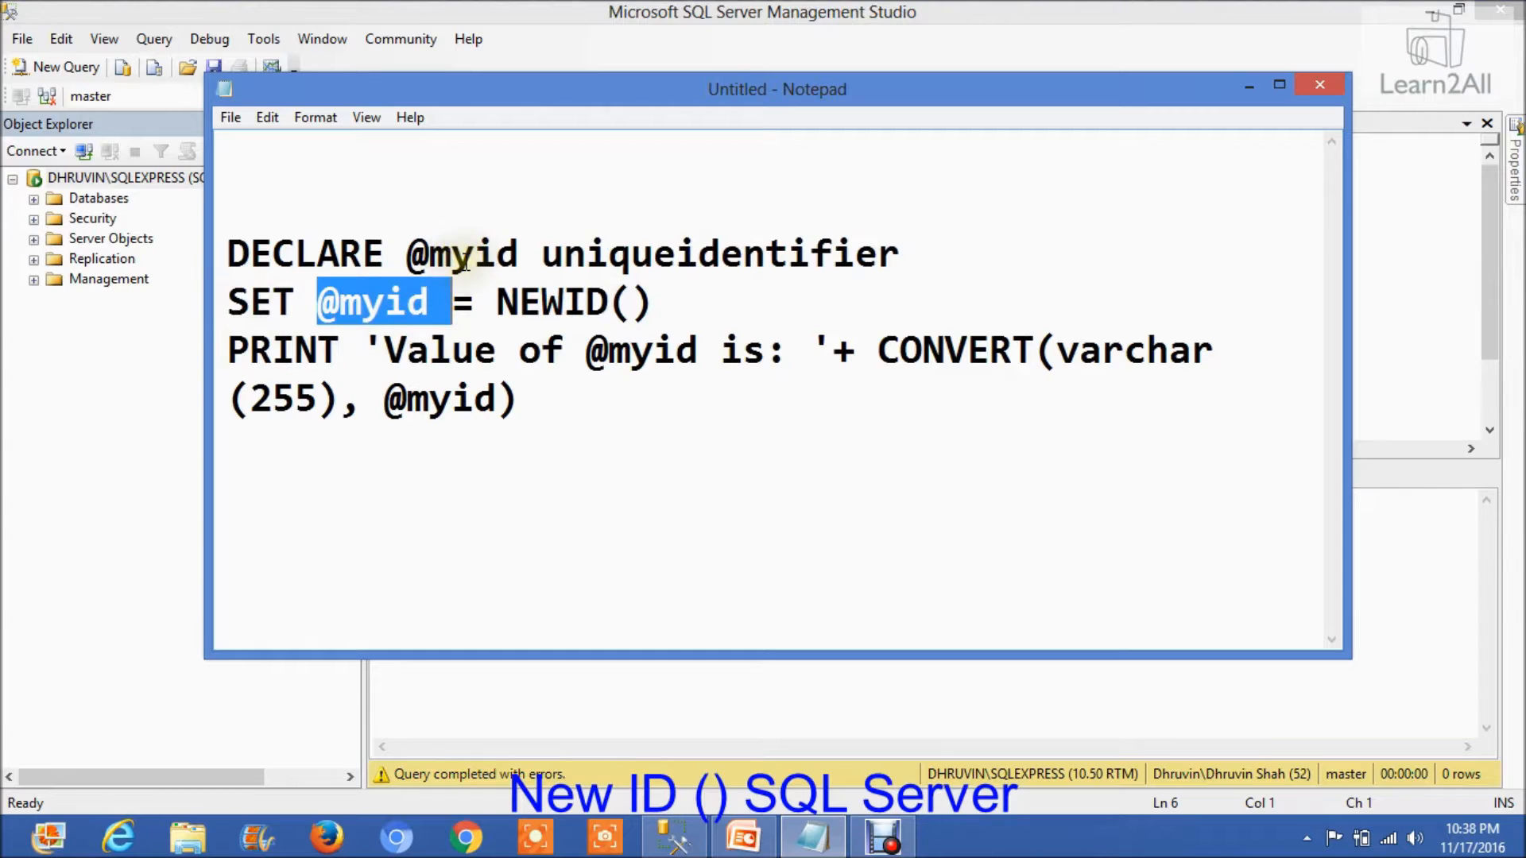
{"action": "double_click", "coordinate": [283, 349]}
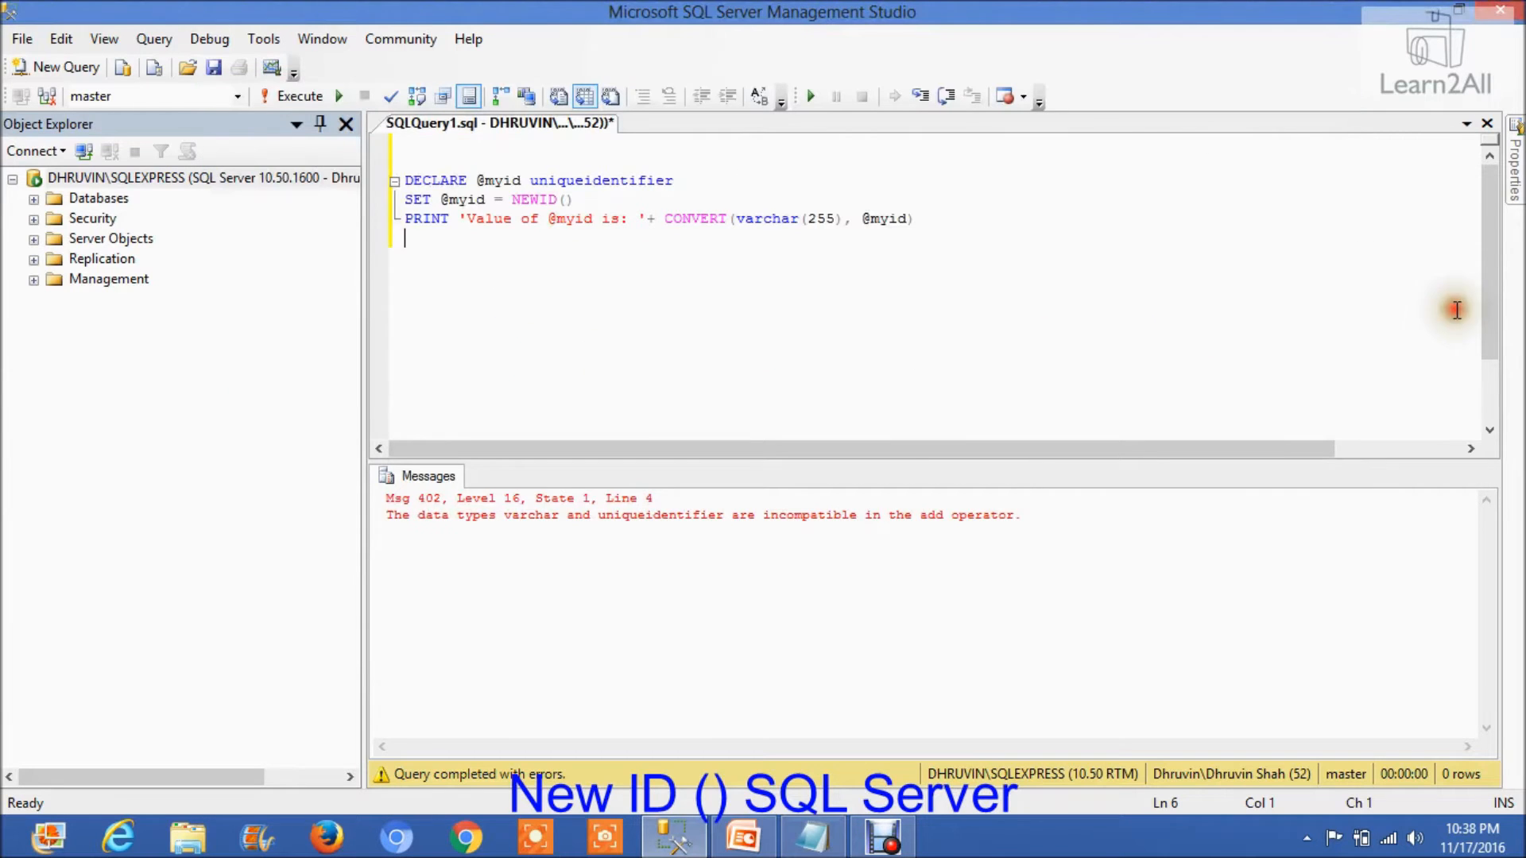
{"action": "mouse_move", "coordinate": [317, 86]}
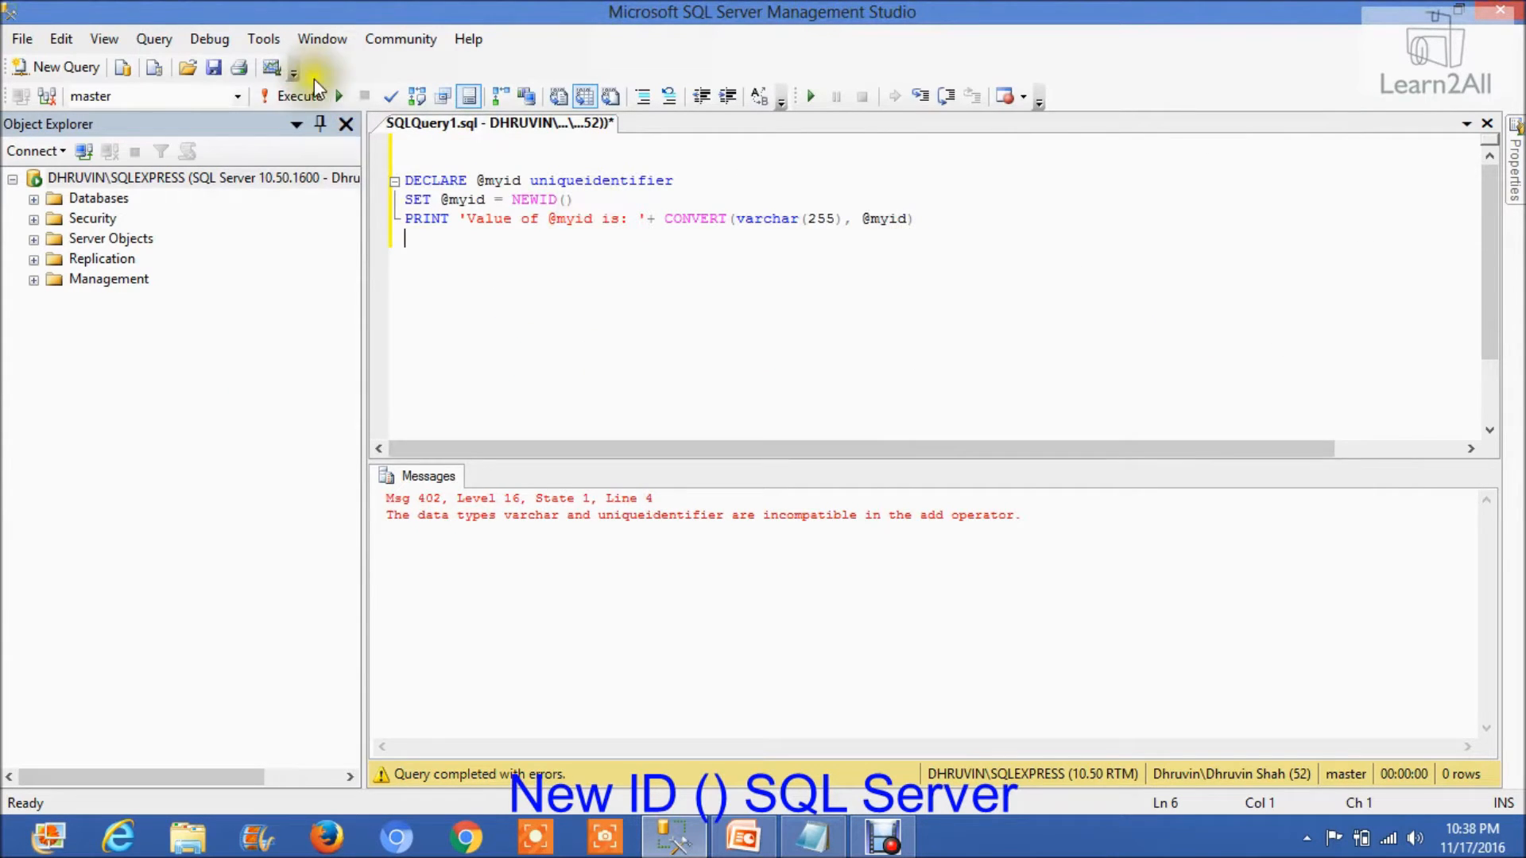
{"action": "left_click", "coordinate": [299, 95]}
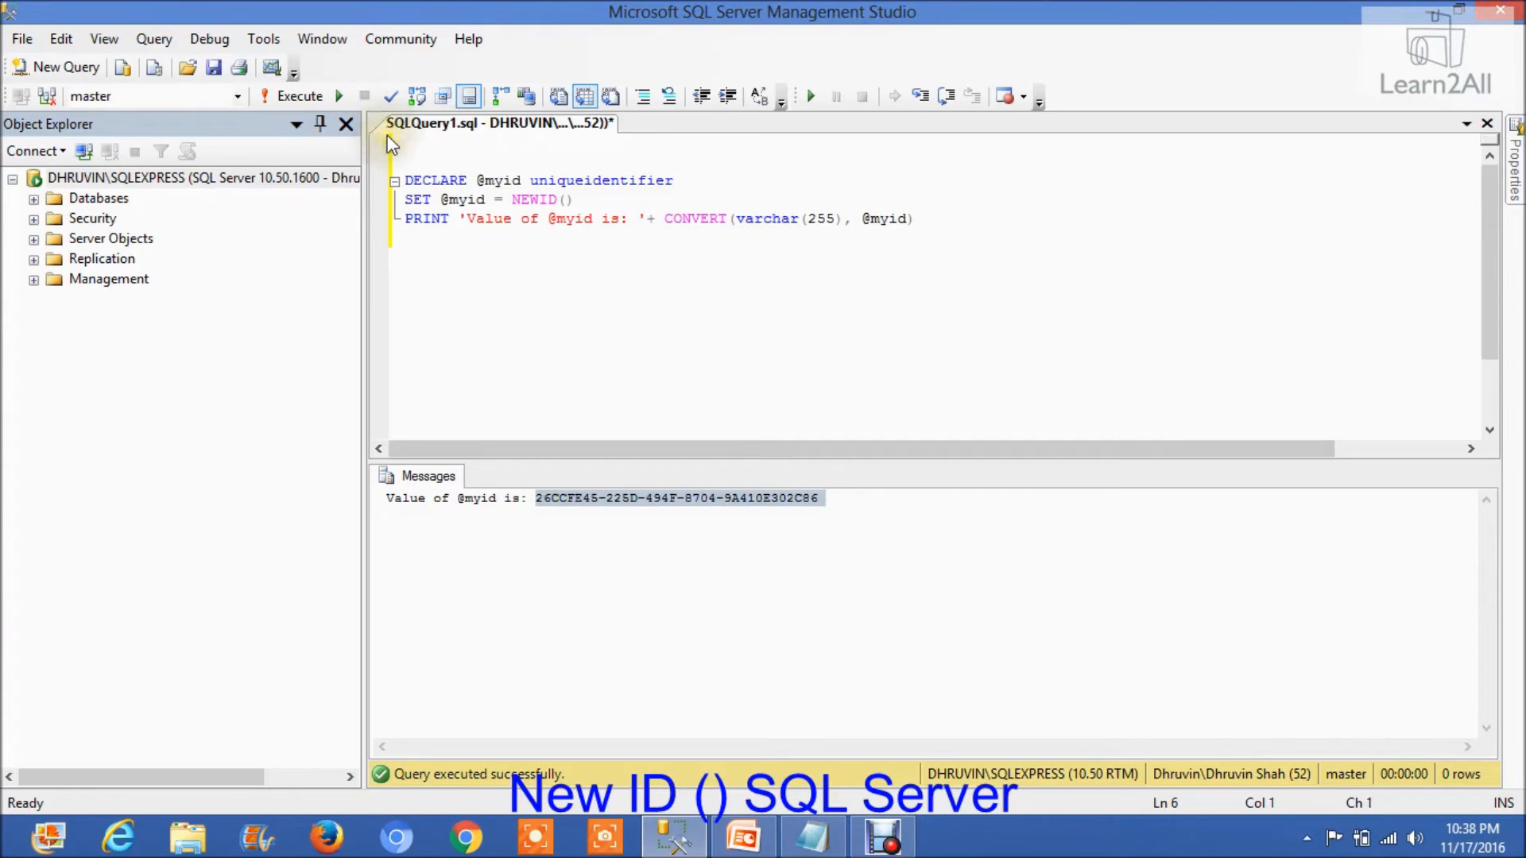
Step: Execute again and highlight groups of the newly printed GUID in Messages
{"action": "left_click", "coordinate": [299, 95]}
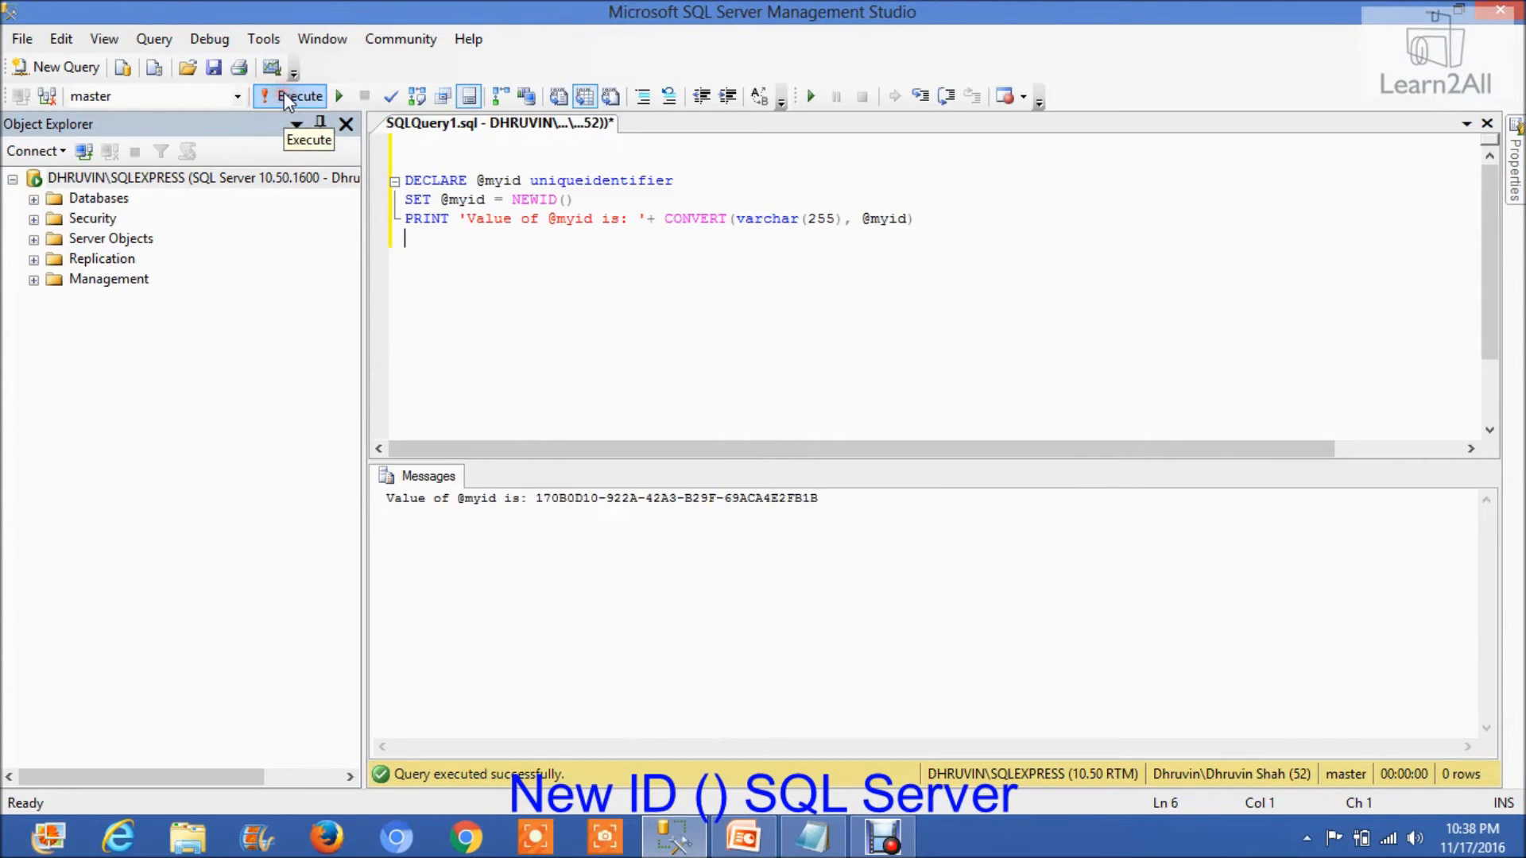
{"action": "double_click", "coordinate": [604, 497]}
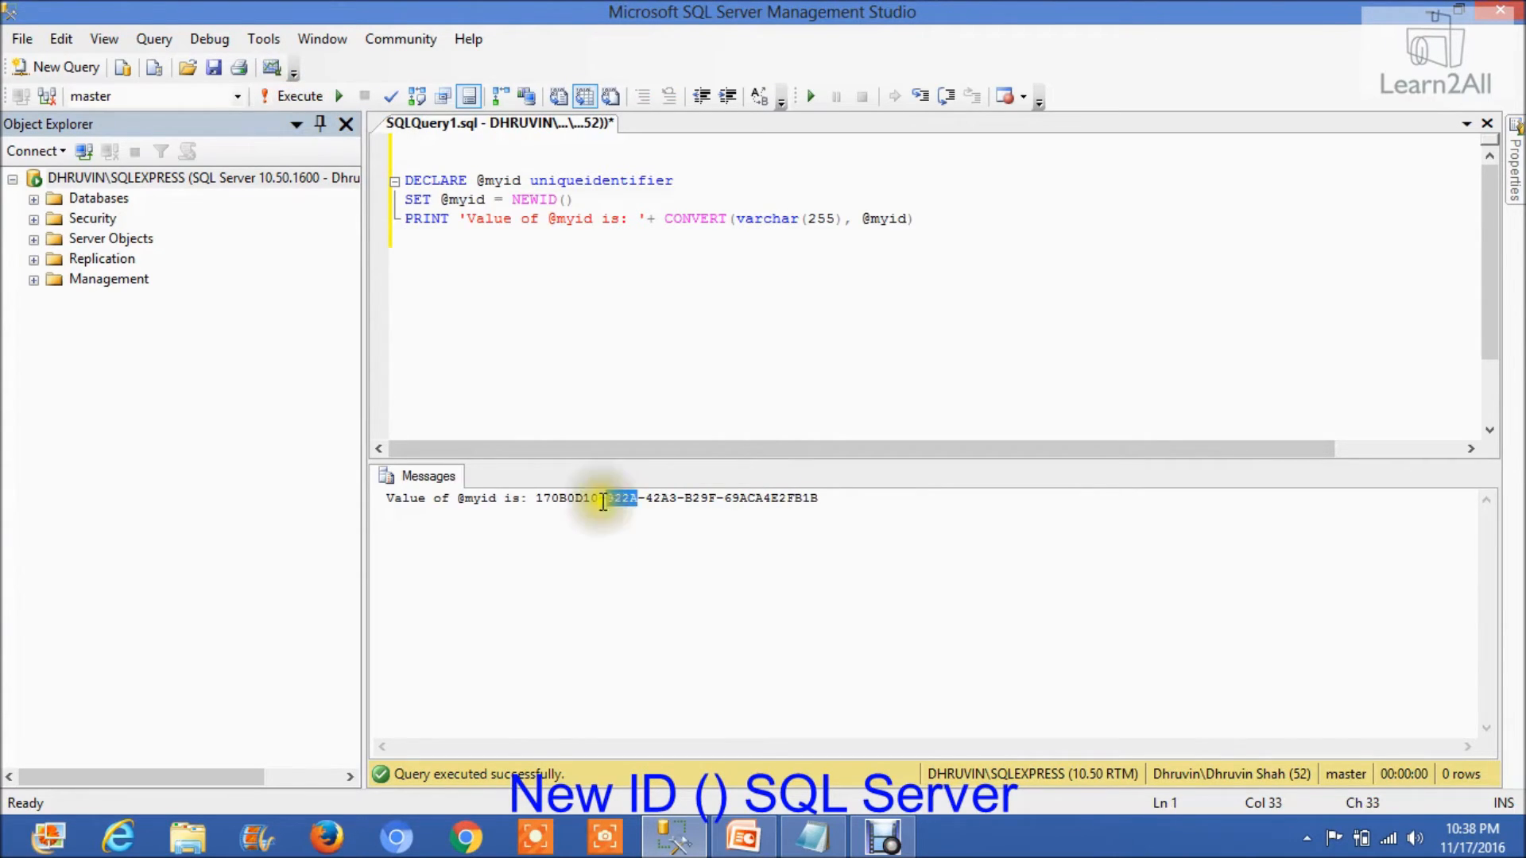
{"action": "left_click_drag", "start_coordinate": [633, 497], "coordinate": [536, 497]}
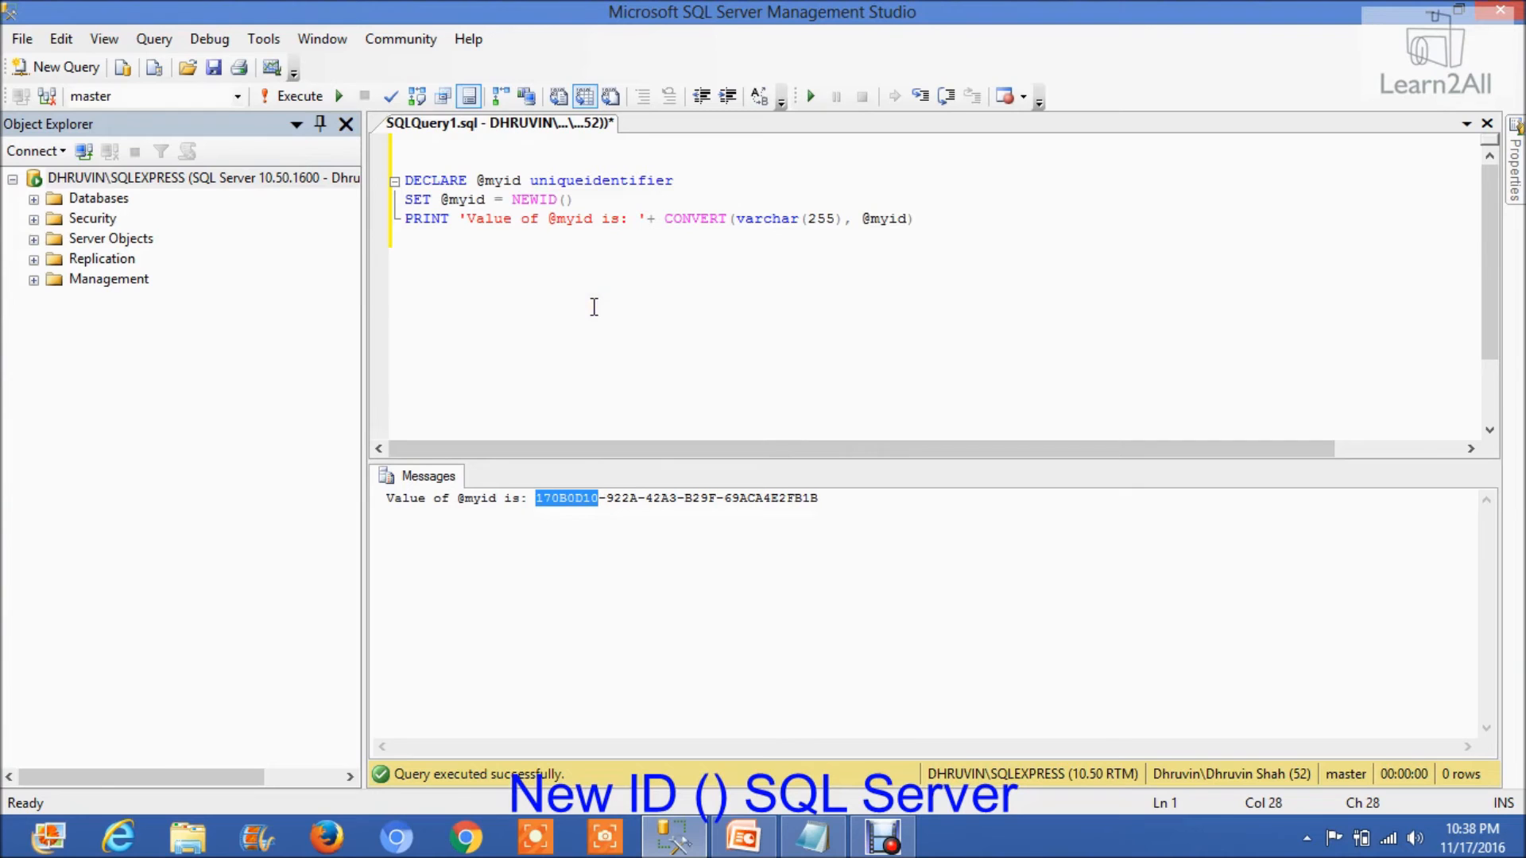
Step: Execute once more for another different GUID, then switch to the presentation
{"action": "left_click", "coordinate": [299, 95]}
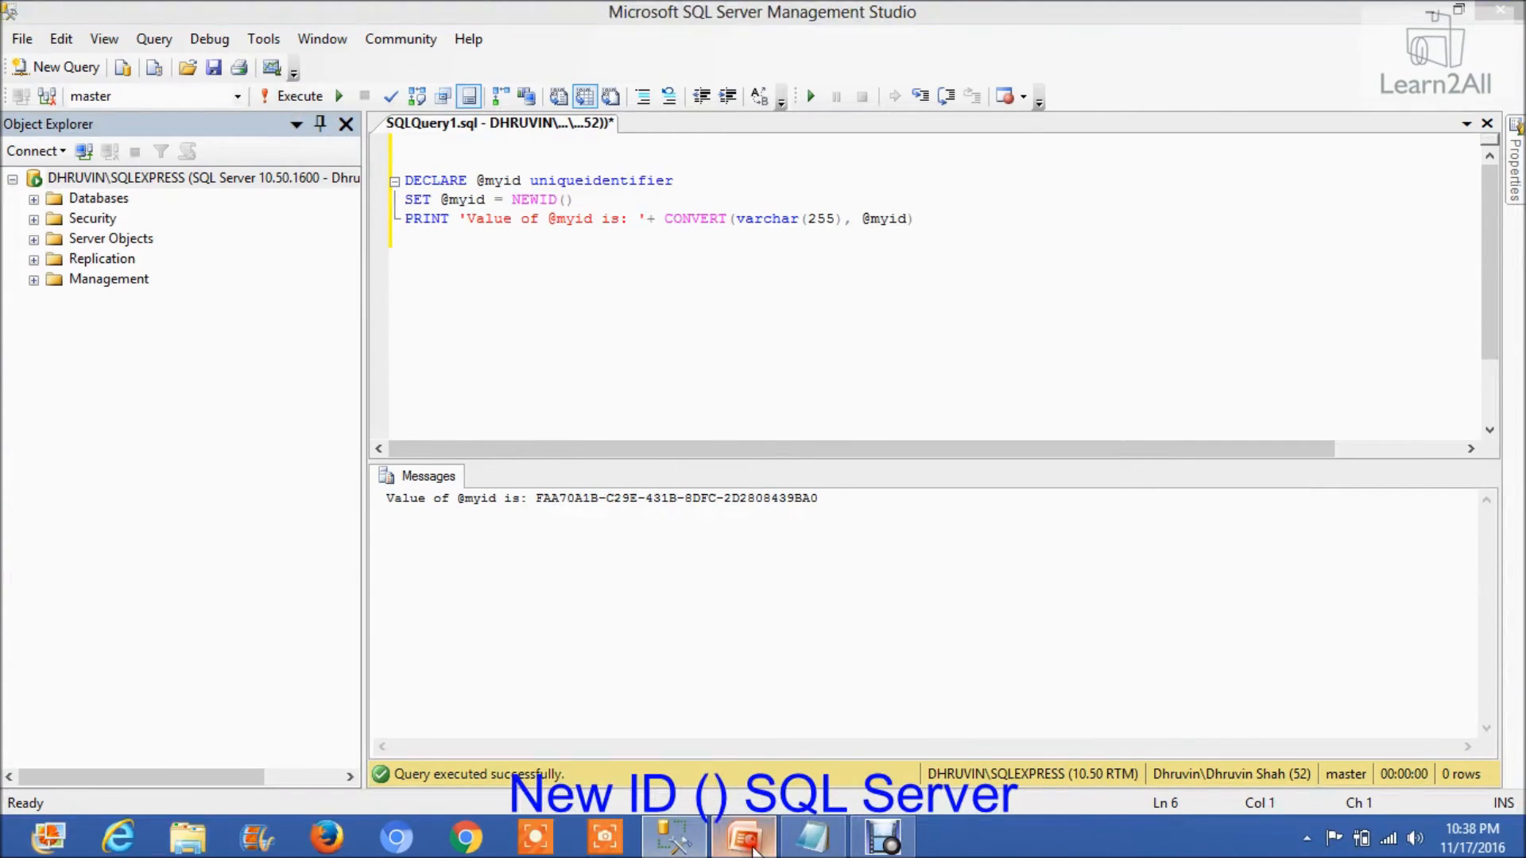
{"action": "left_click", "coordinate": [742, 834]}
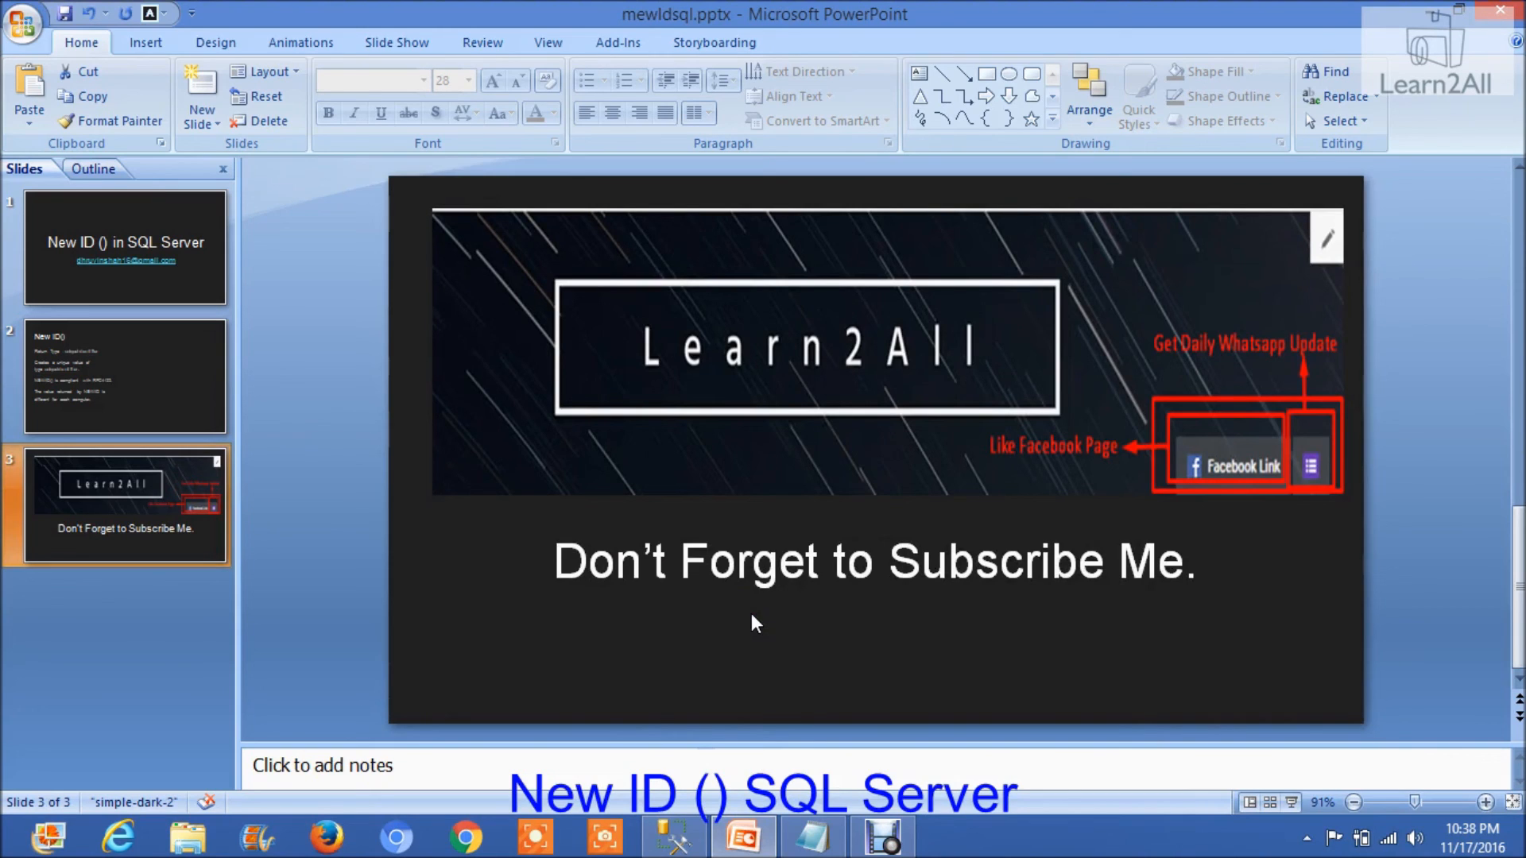
{"action": "mouse_move", "coordinate": [1144, 464]}
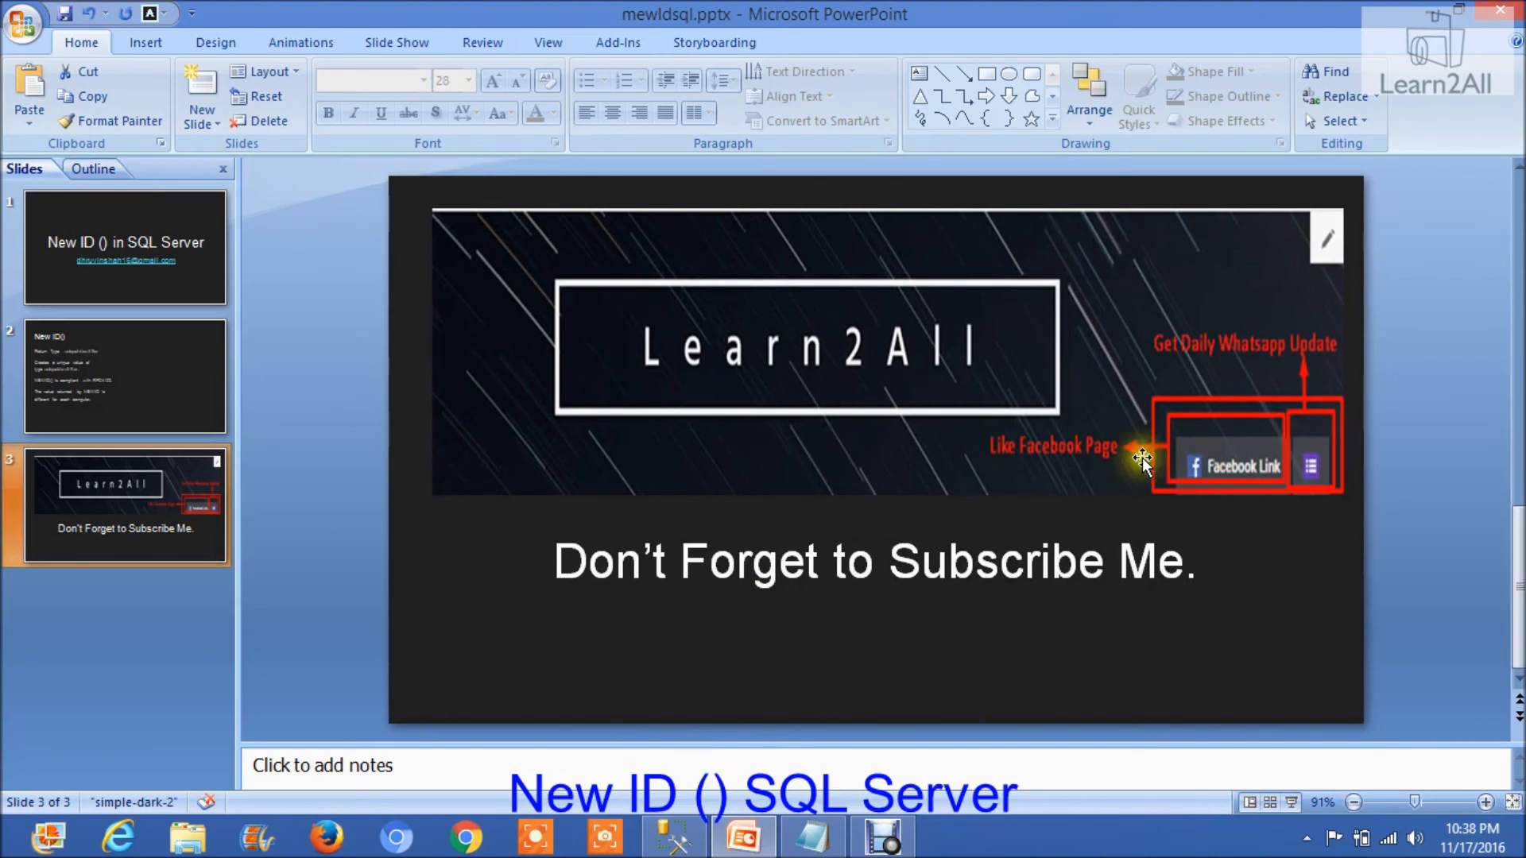